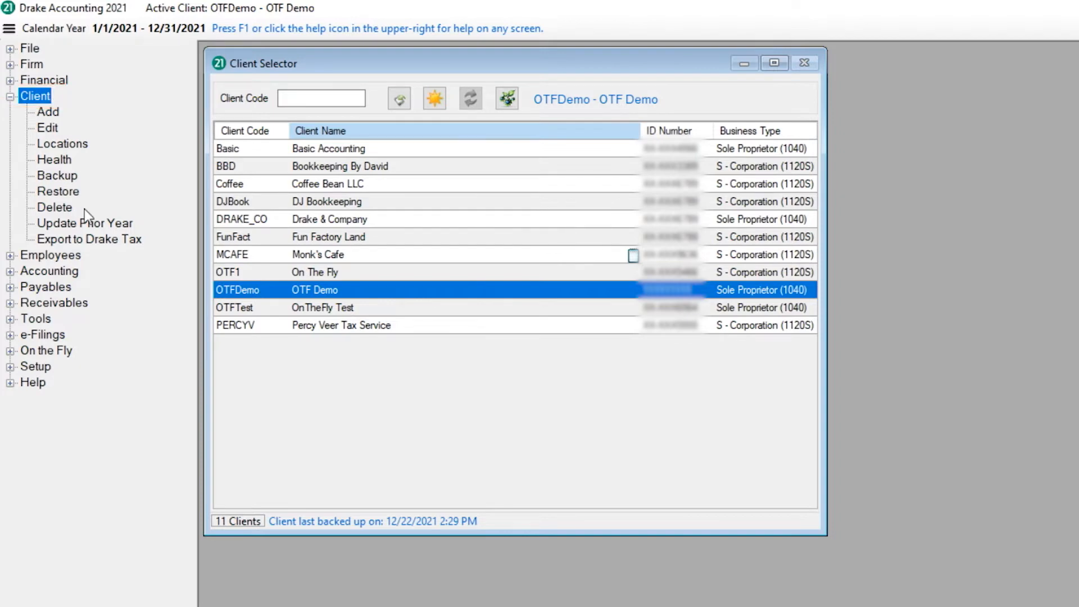
- Start Update Prior Year from the Client menu to list clients from Drake Accounting 2020
left_click(84, 222)
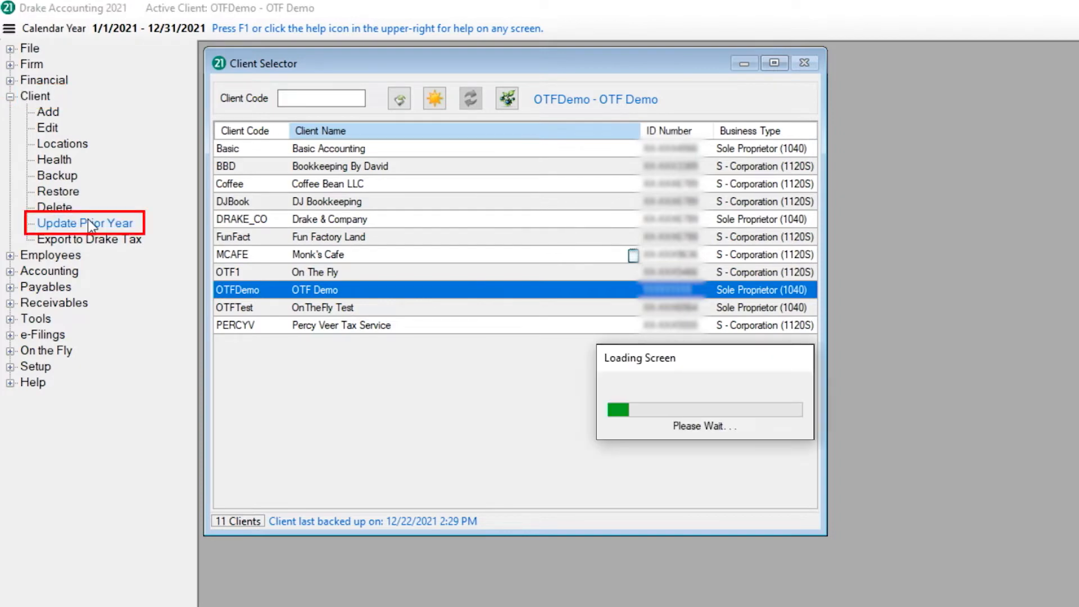
left_click(84, 222)
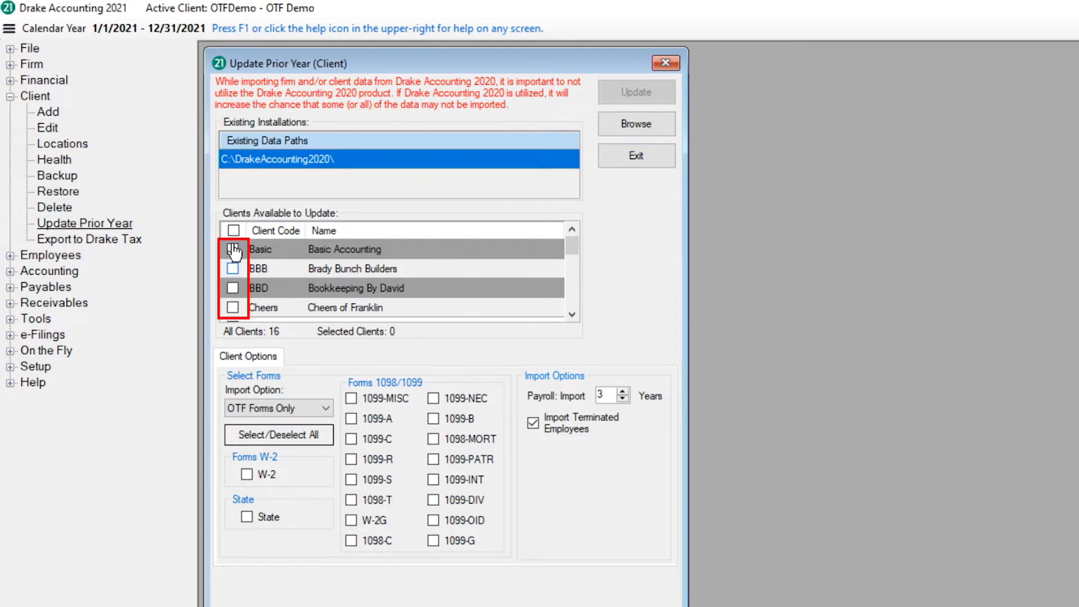
- Select only Brady Bunch Builders and include every form type for import
left_click(233, 229)
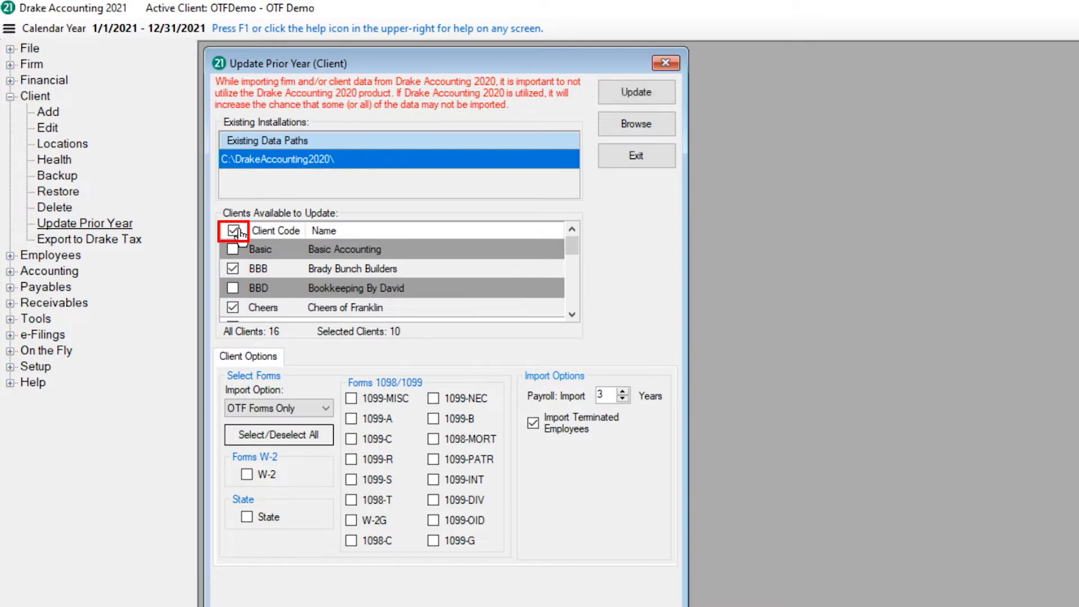
left_click(232, 230)
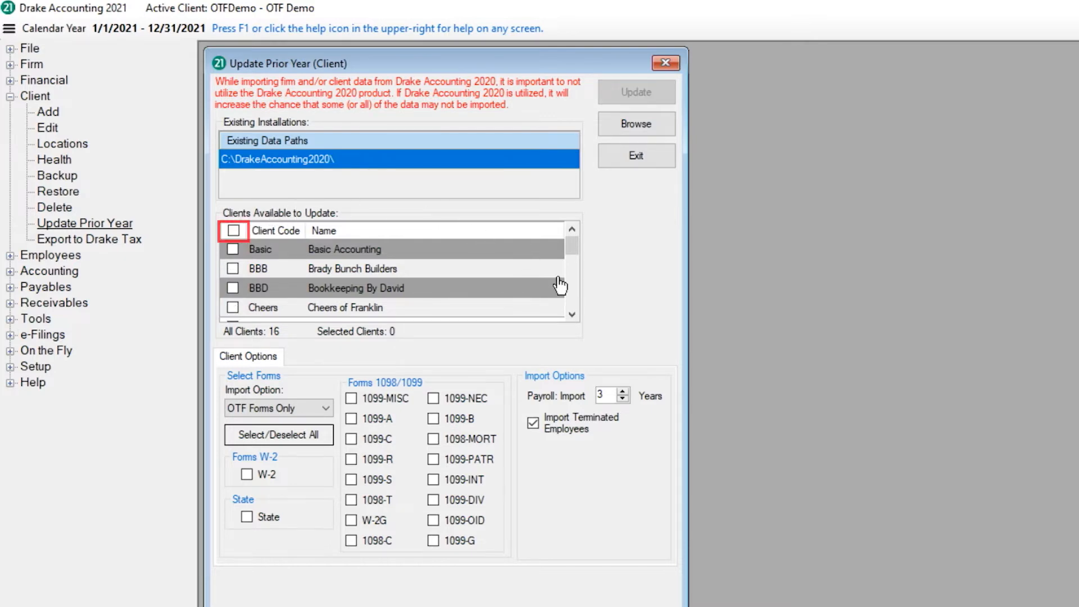
left_click(234, 268)
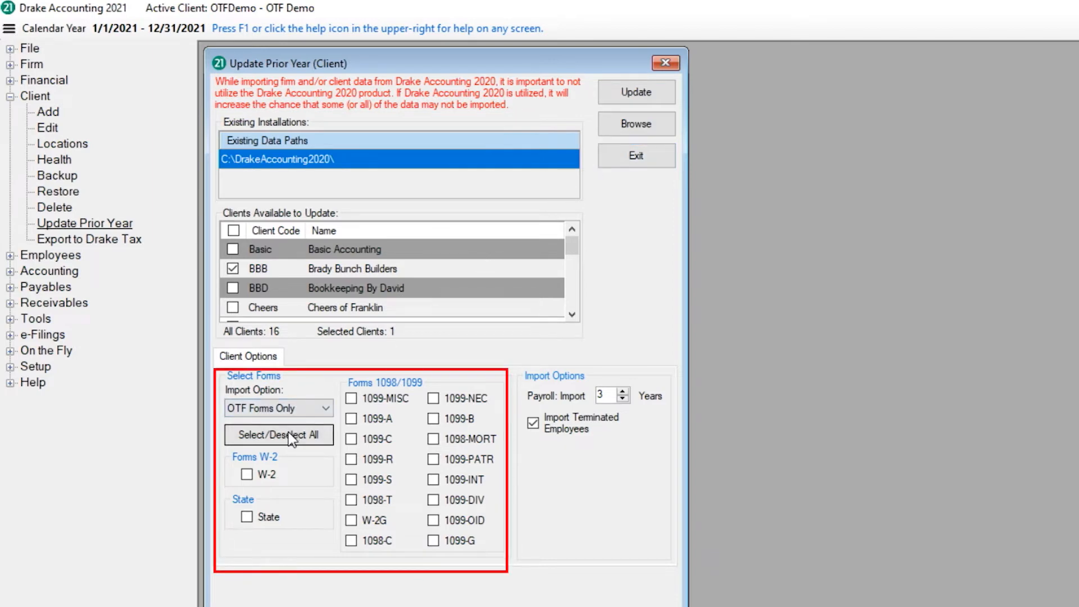
left_click(279, 435)
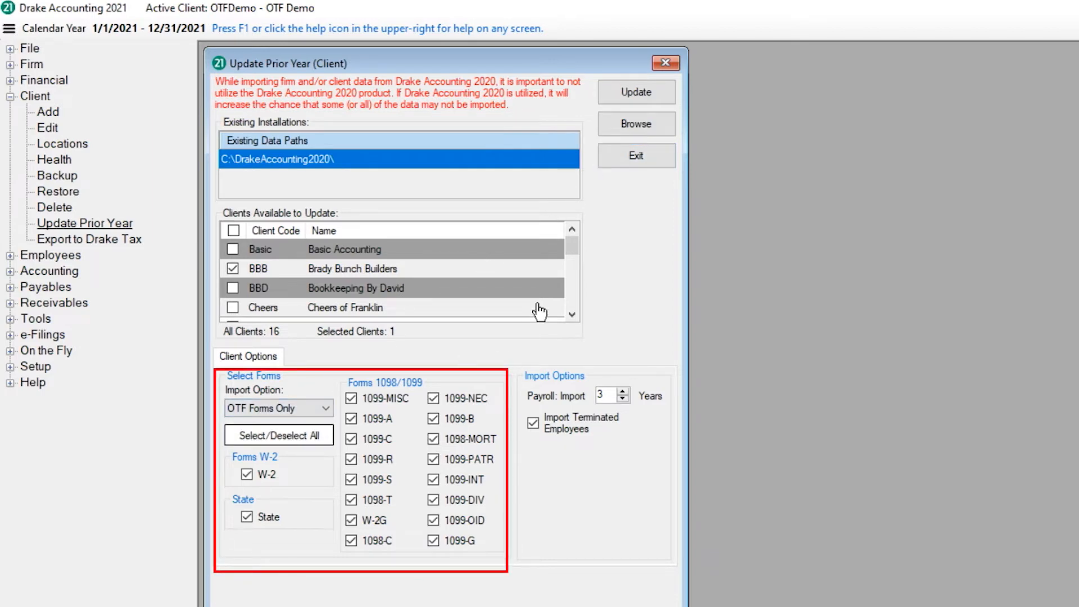
- Run the prior-year import for Brady Bunch Builders and exit the update window
left_click(633, 91)
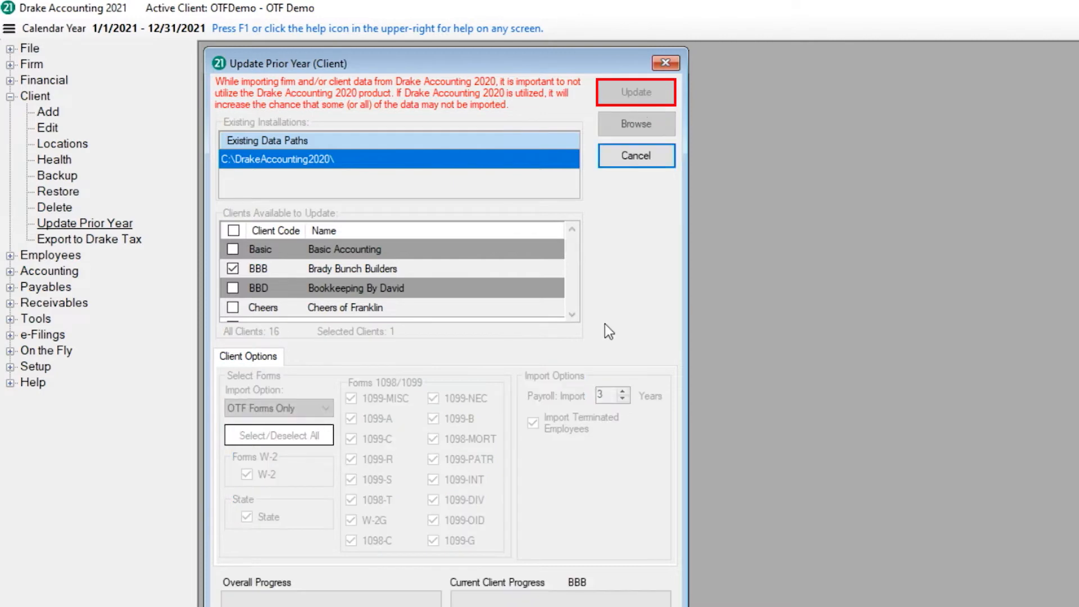
left_click(635, 91)
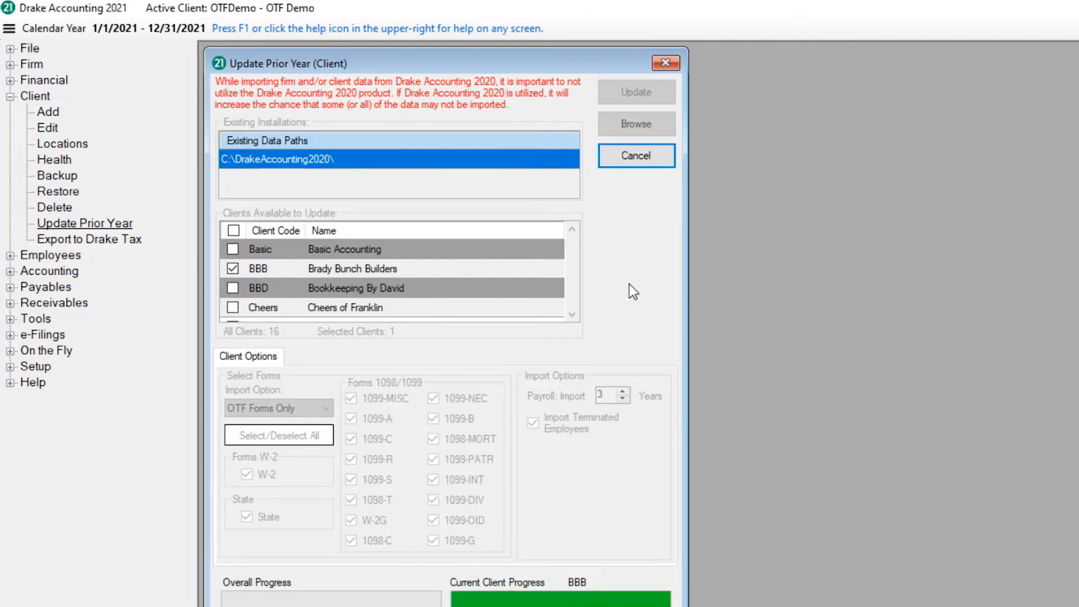
left_click(634, 155)
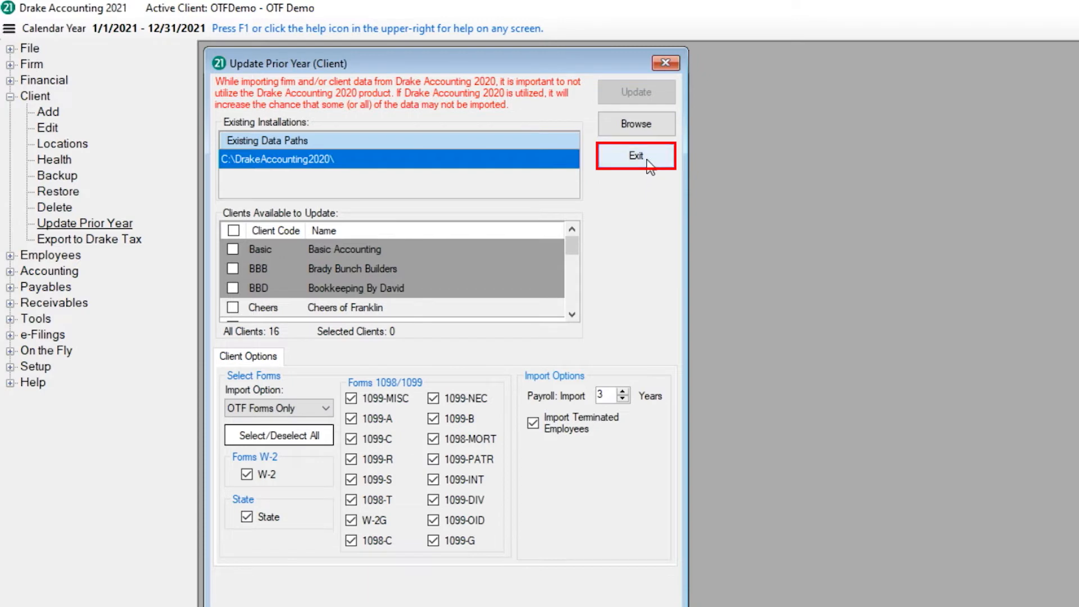
left_click(634, 155)
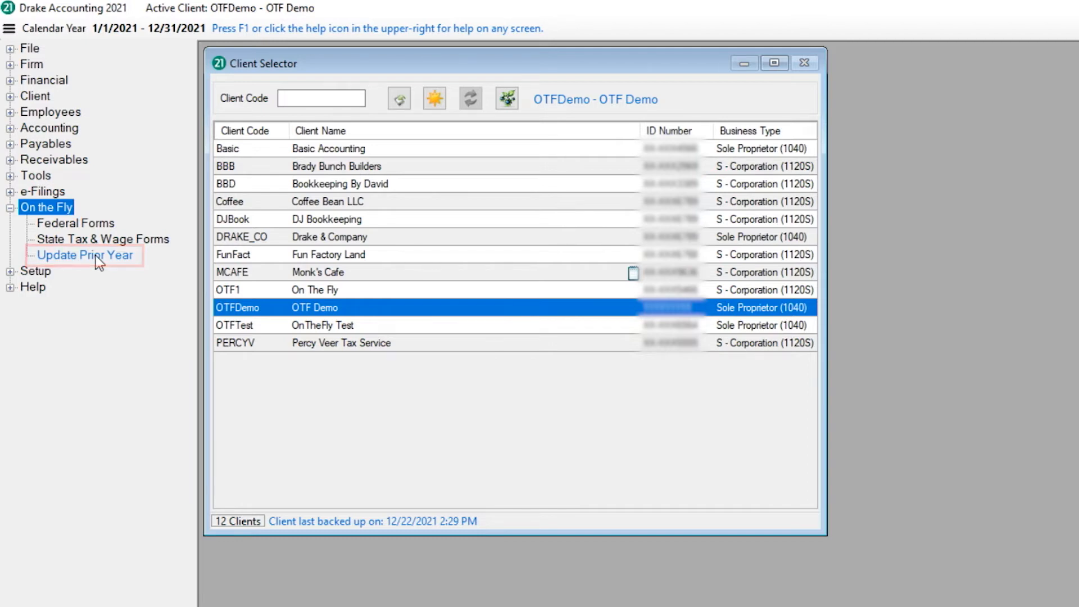
left_click(85, 255)
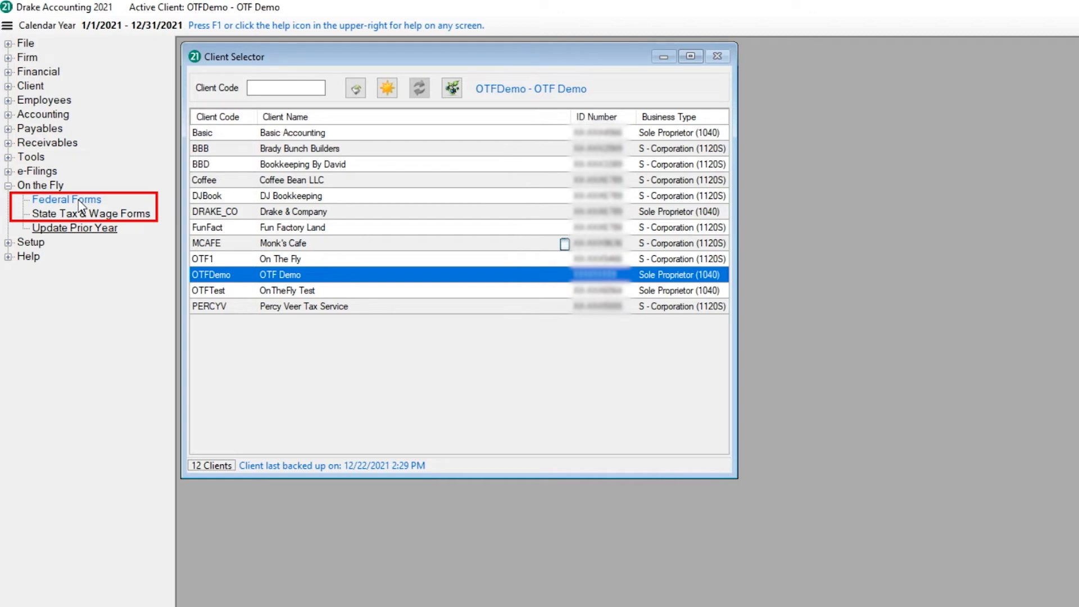
- Show the On the Fly federal 1099-MISC form for OTF Demo vendor Marker Realty
left_click(39, 185)
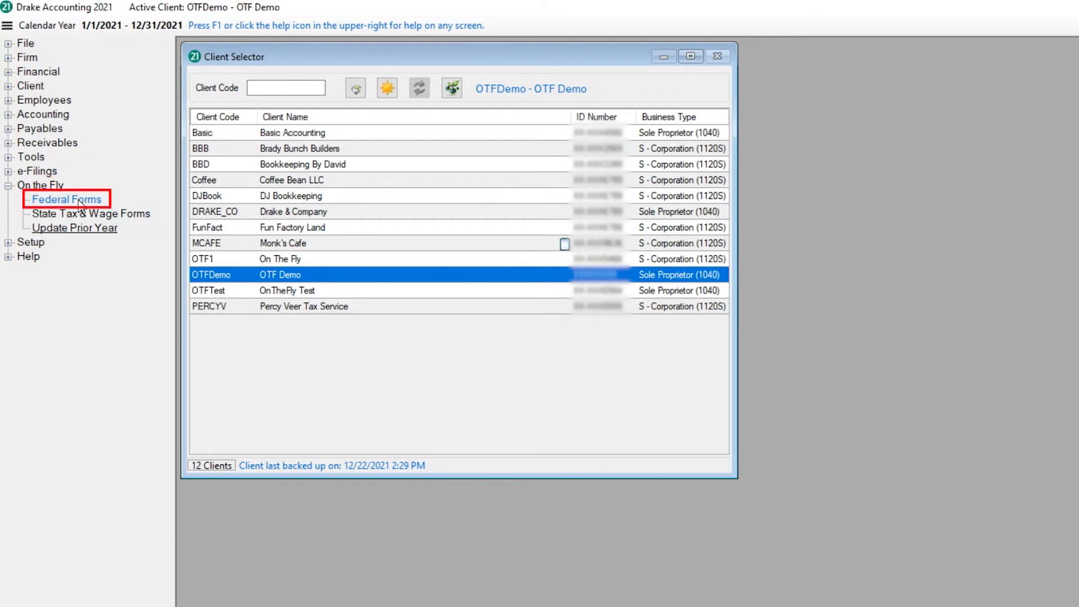
left_click(66, 215)
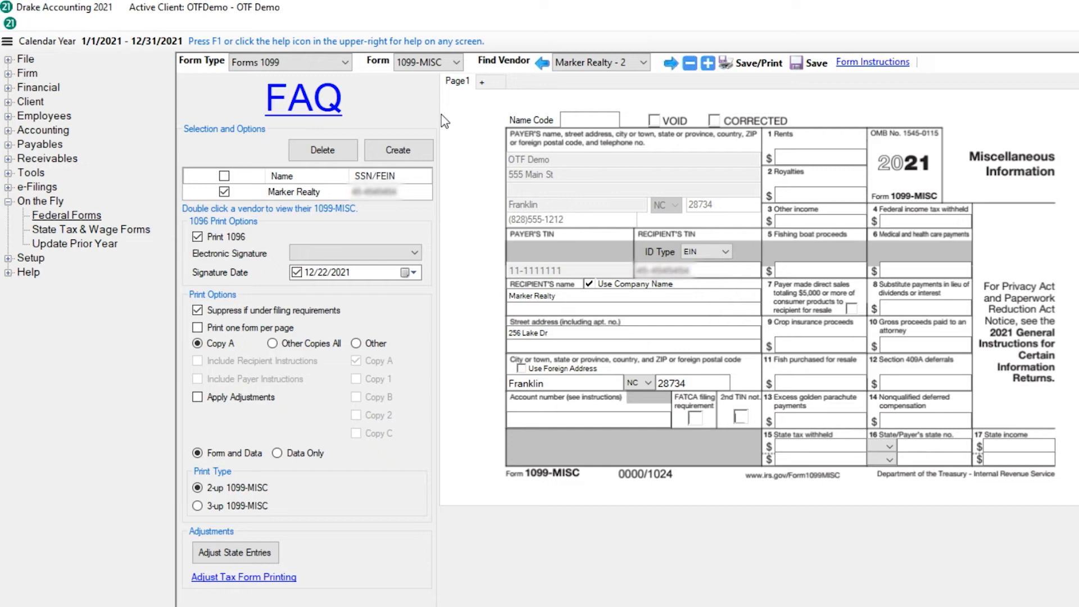
mouse_move(437, 139)
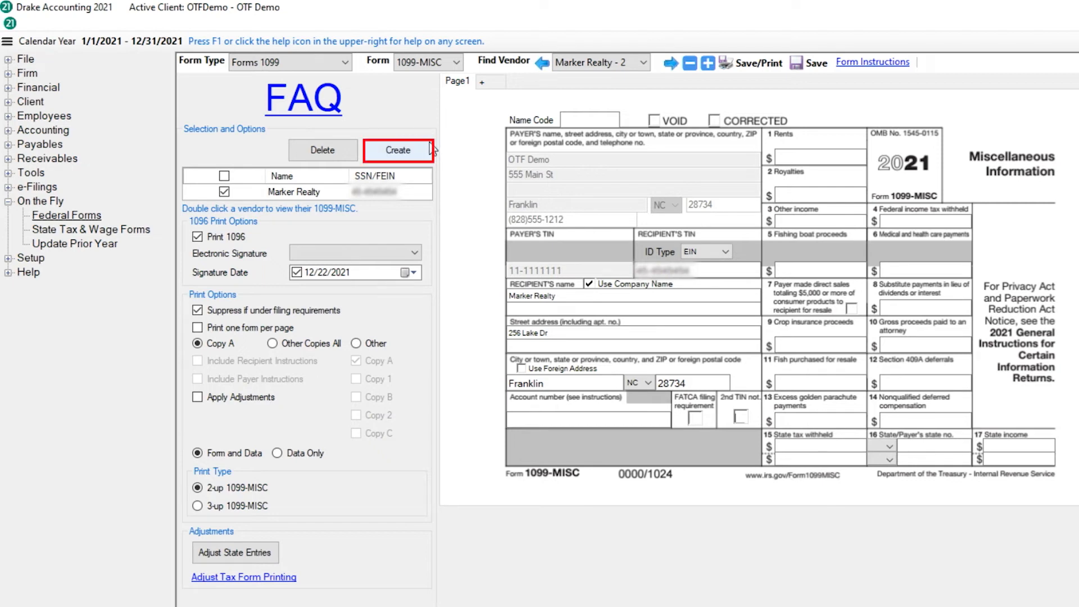
- Create a new blank 1099-MISC record for another recipient
left_click(398, 150)
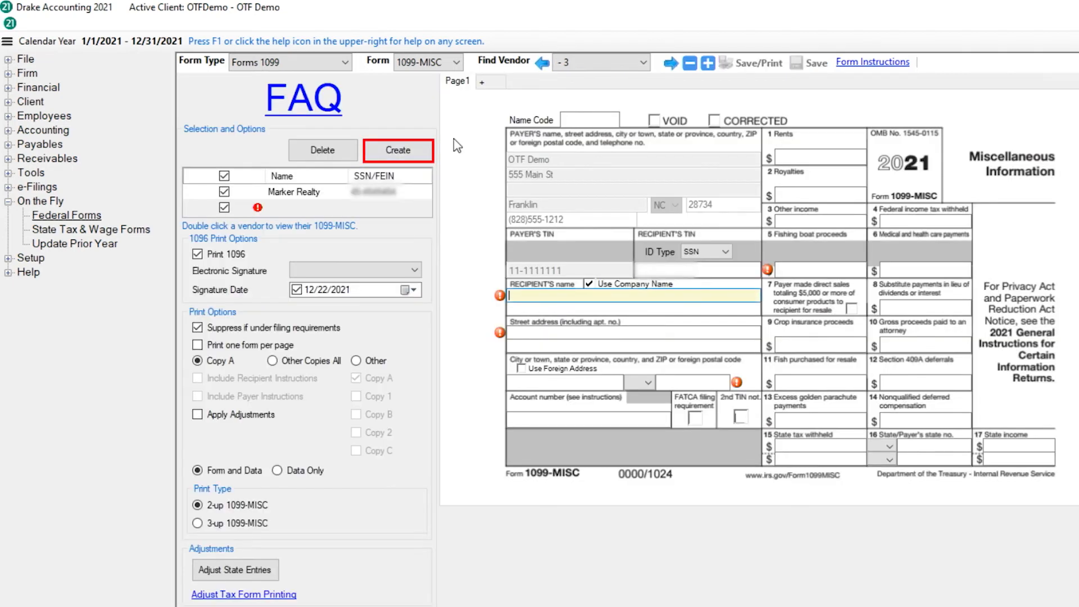
left_click(398, 149)
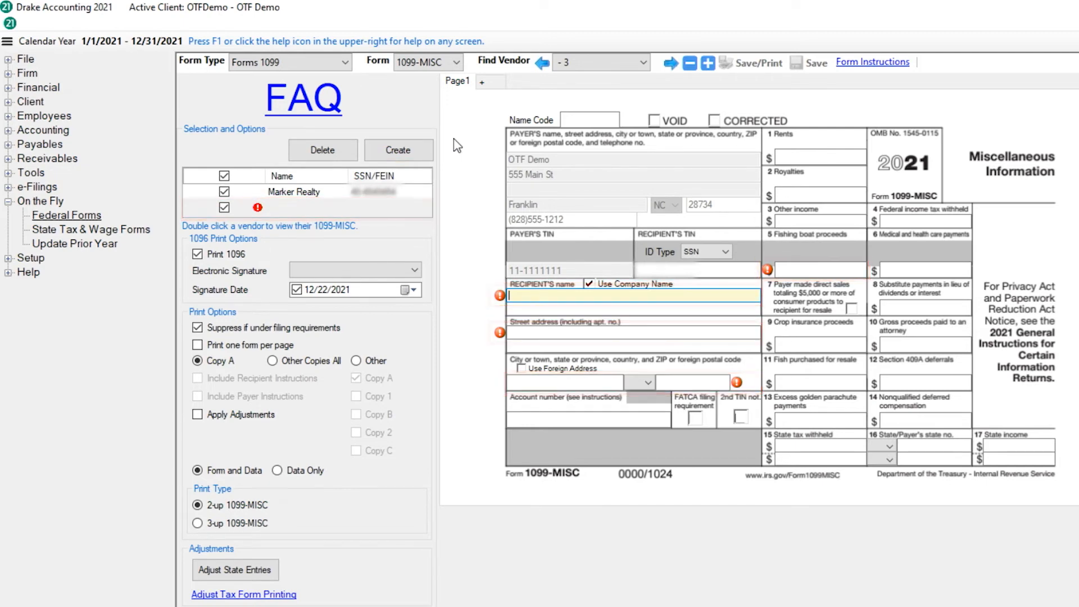
left_click(629, 165)
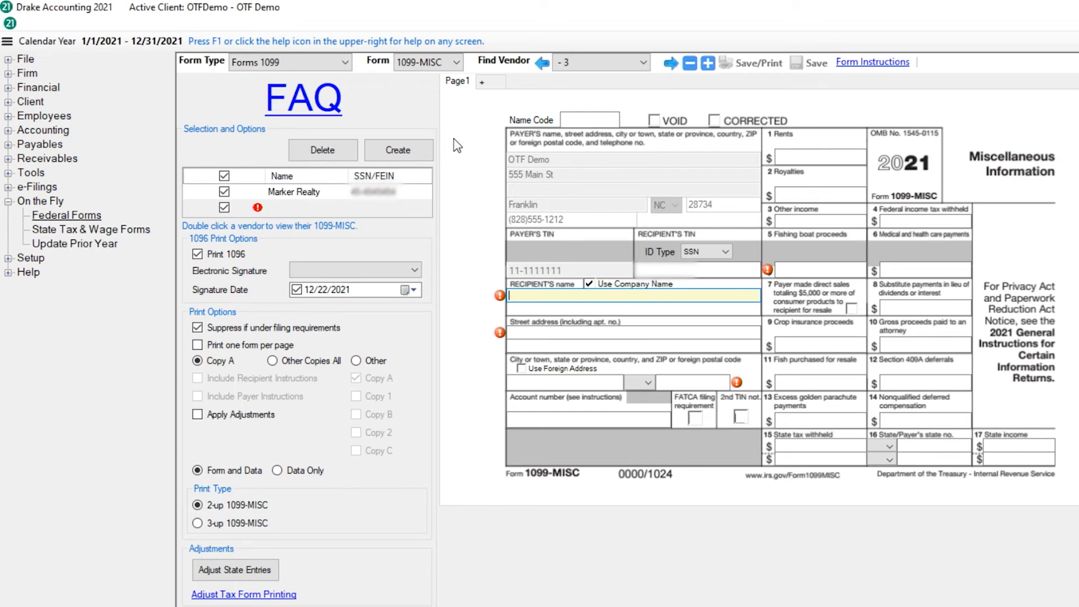
- Switch to the On the Fly state tax and wage forms for NC
left_click(482, 82)
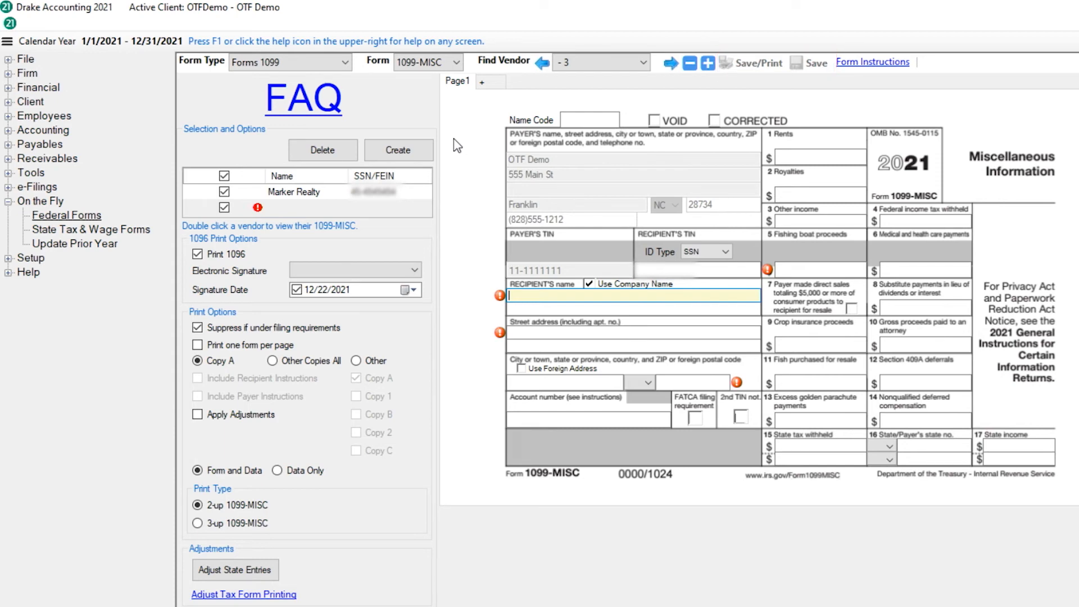
left_click(91, 229)
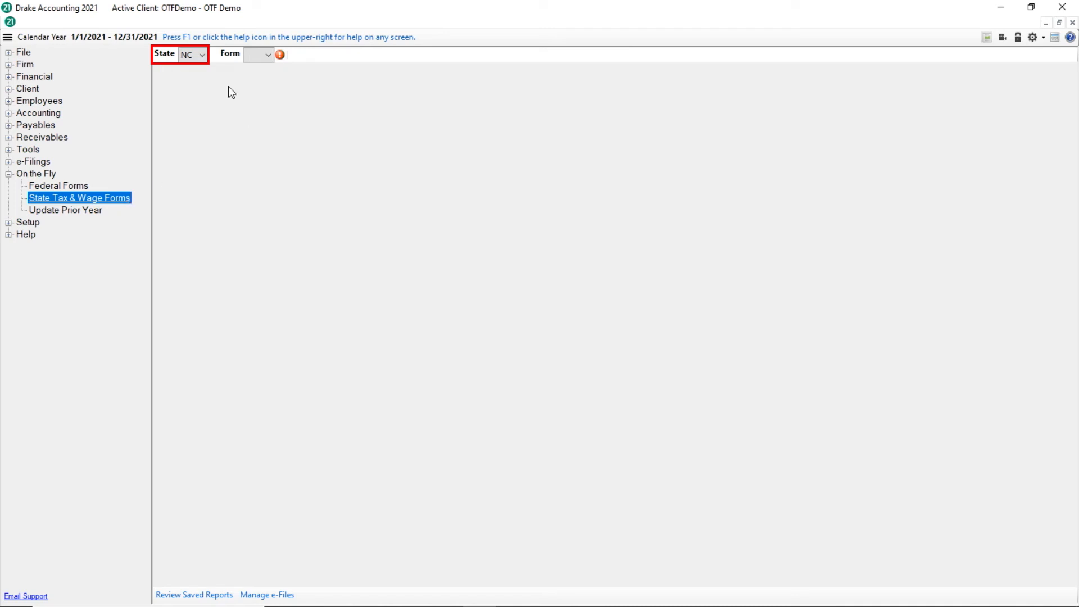
- Choose NC Form 101 quarterly tax and wage report and list the reportable quarters
left_click(202, 54)
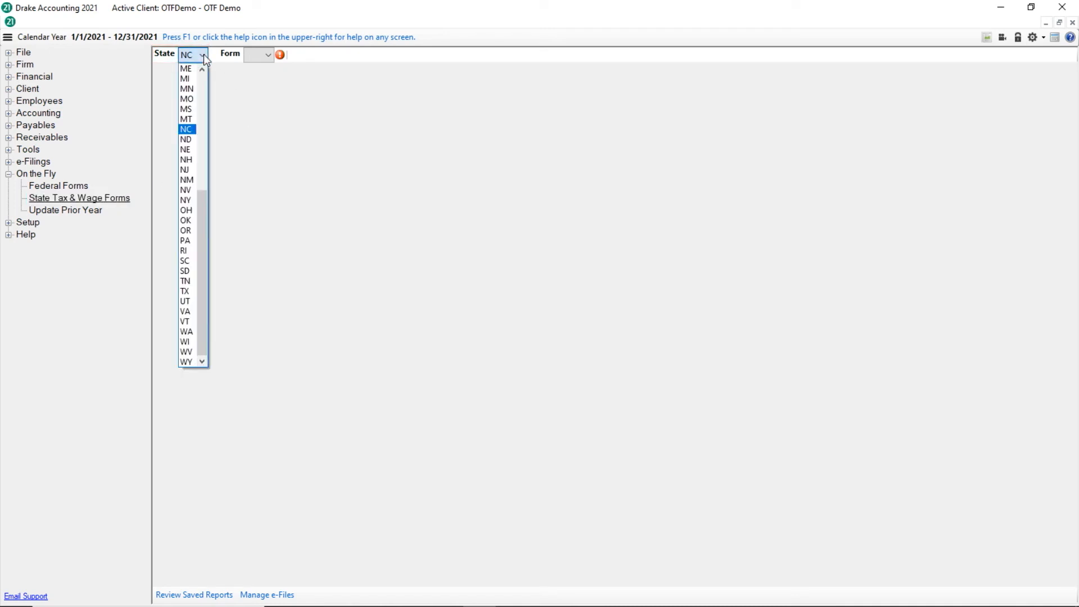
left_click(185, 129)
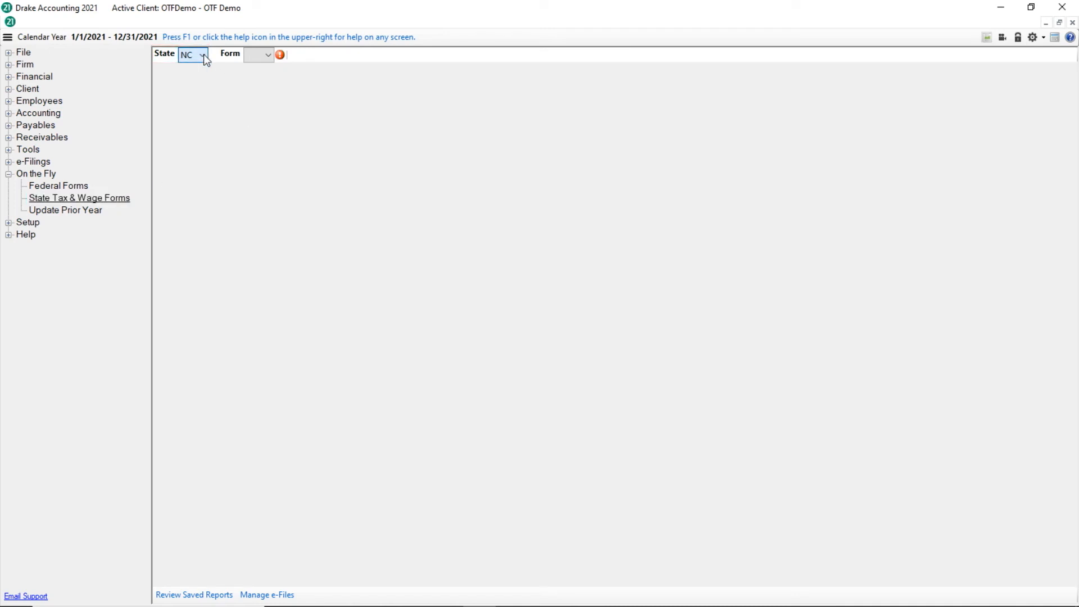
left_click(267, 54)
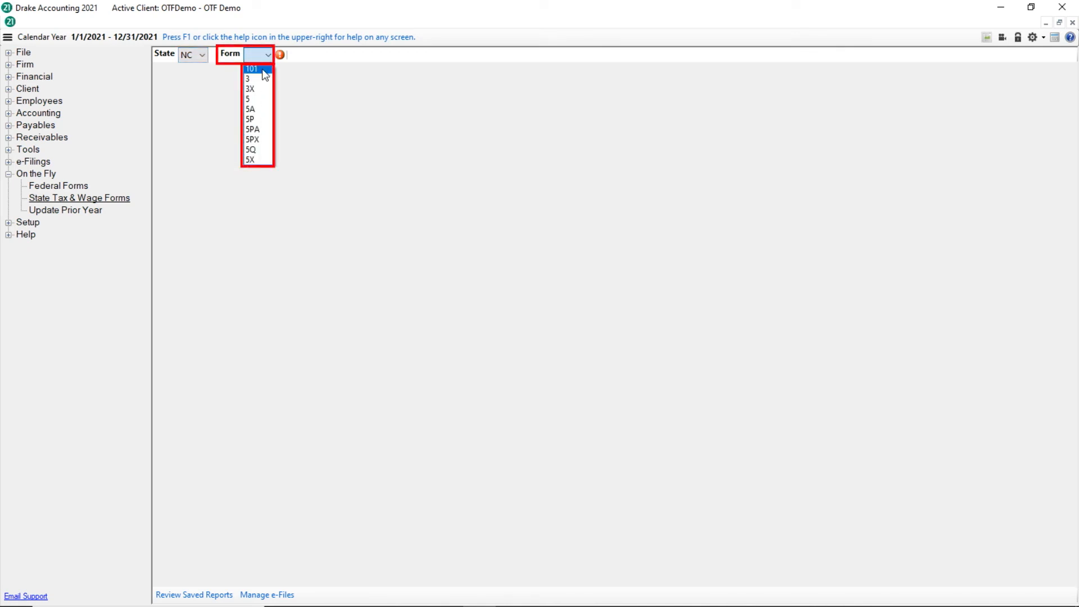
left_click(250, 69)
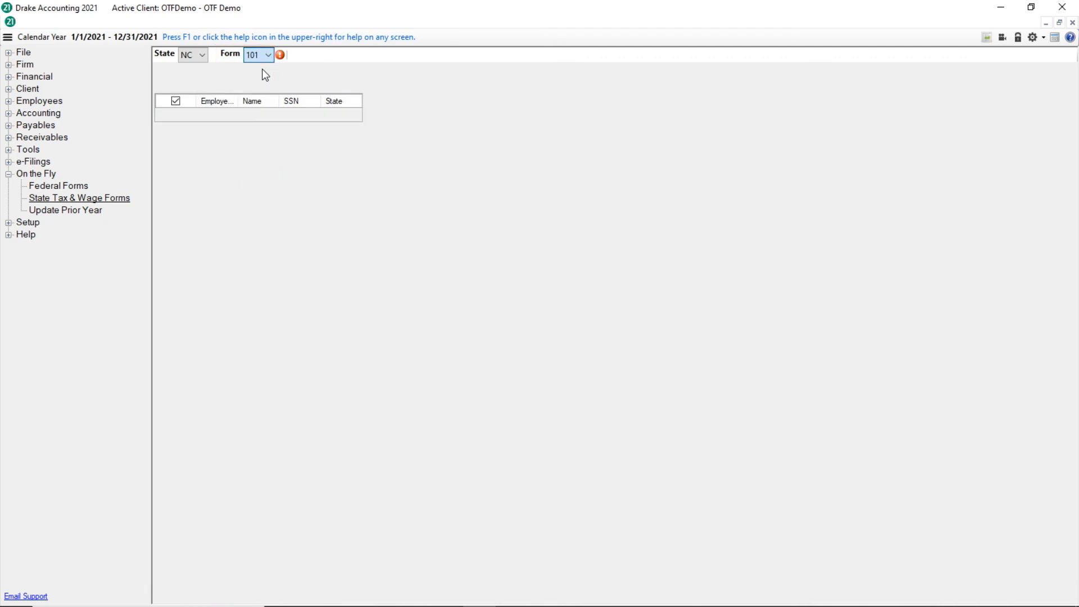
left_click(258, 54)
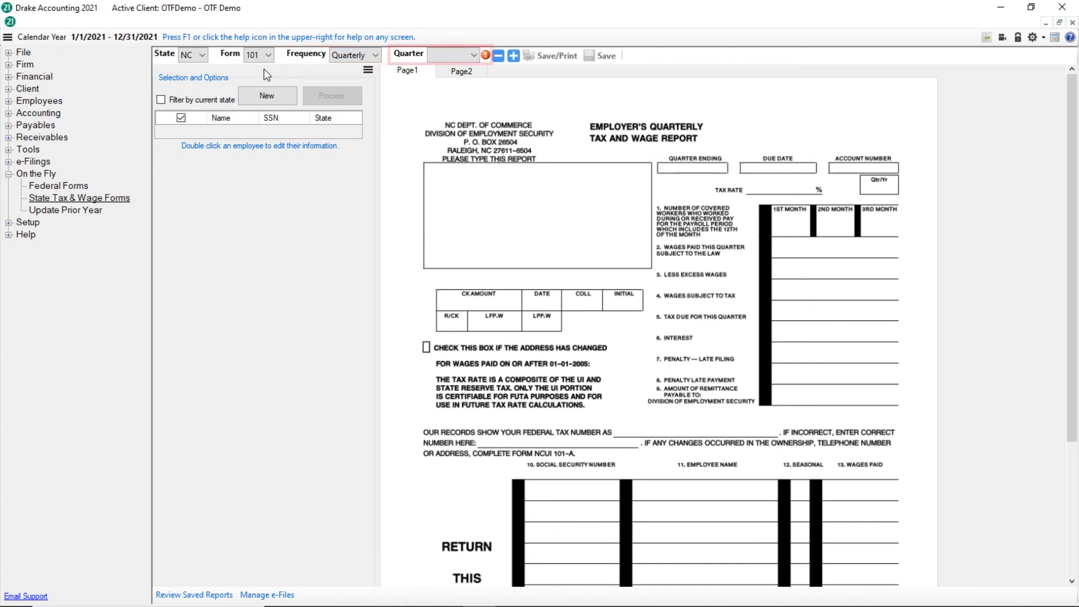
left_click(472, 54)
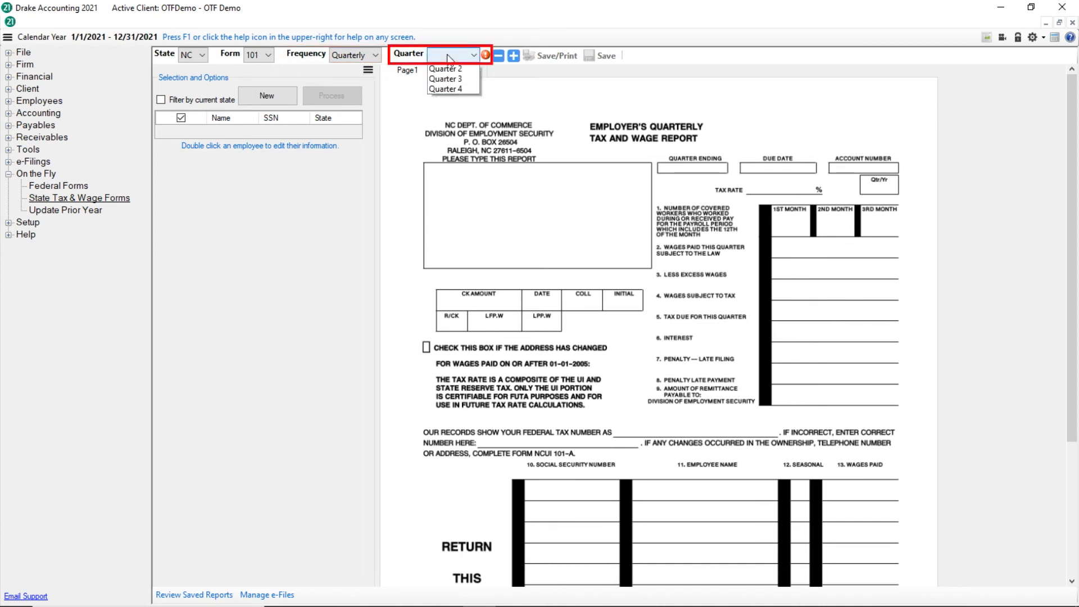